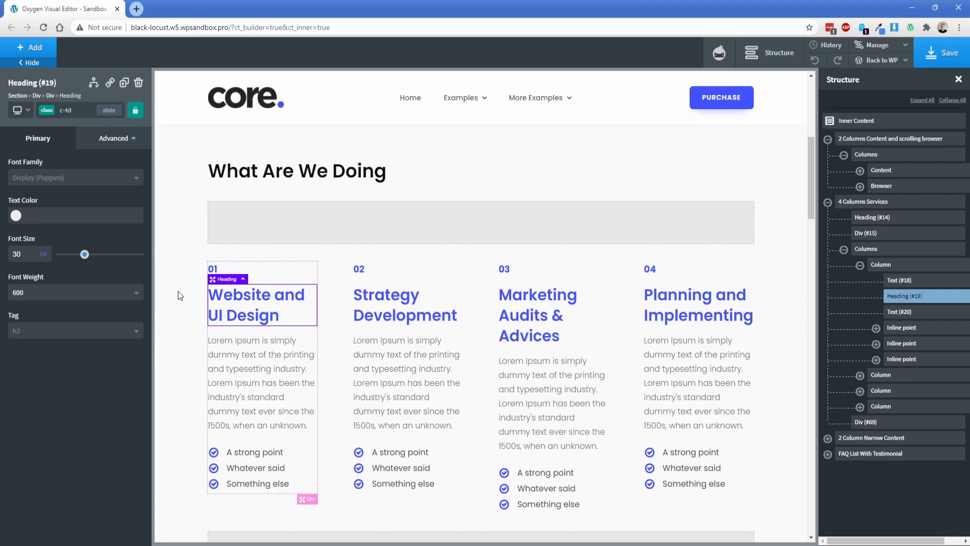
{"action": "mouse_move", "coordinate": [140, 235]}
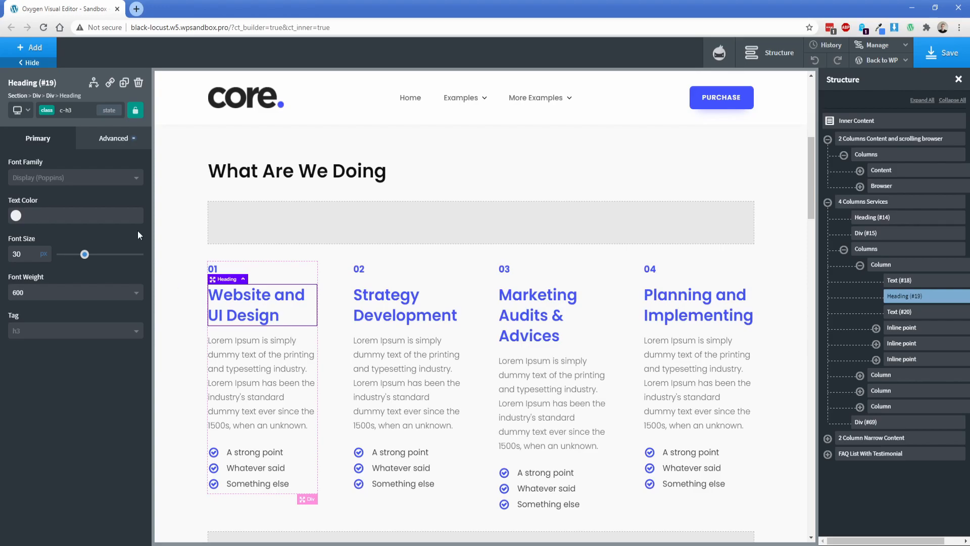
- Give the c-h3 class on Heading #19 font size 20 and font weight 400
{"action": "left_click", "coordinate": [69, 110]}
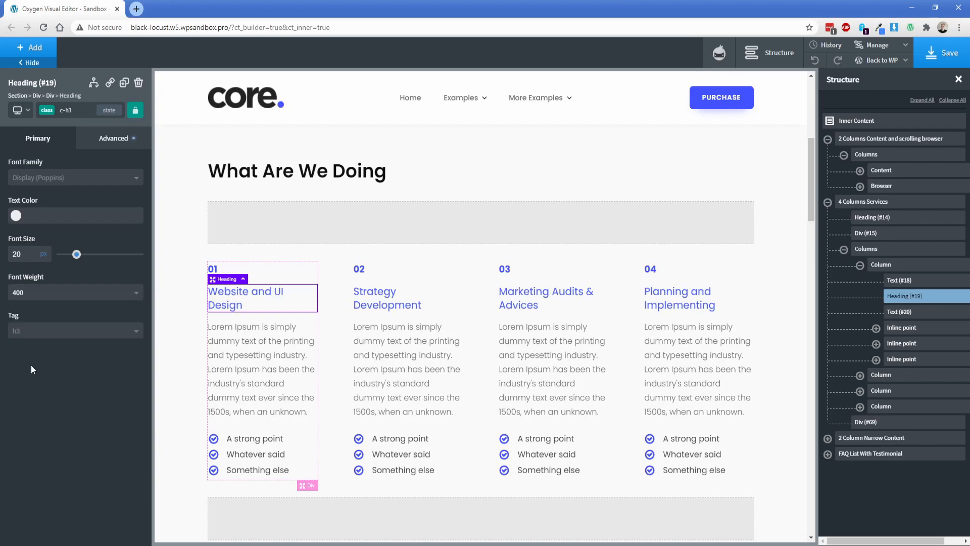
- Switch the heading's active class to c-heading-accent and set its text color to #4b7a32
{"action": "left_click", "coordinate": [66, 109]}
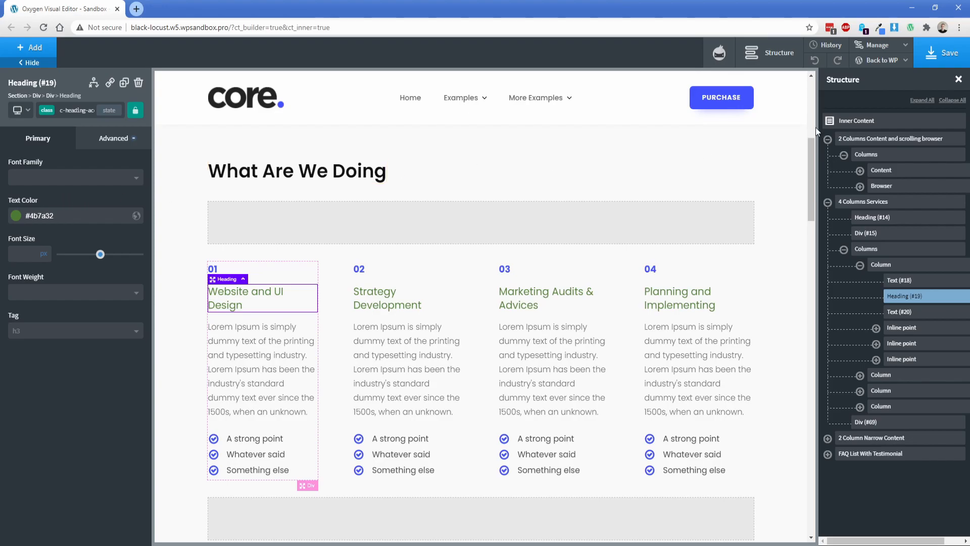
- Reset the c-h3 class with OxyNinja Class Reset under Manage
{"action": "left_click", "coordinate": [881, 44]}
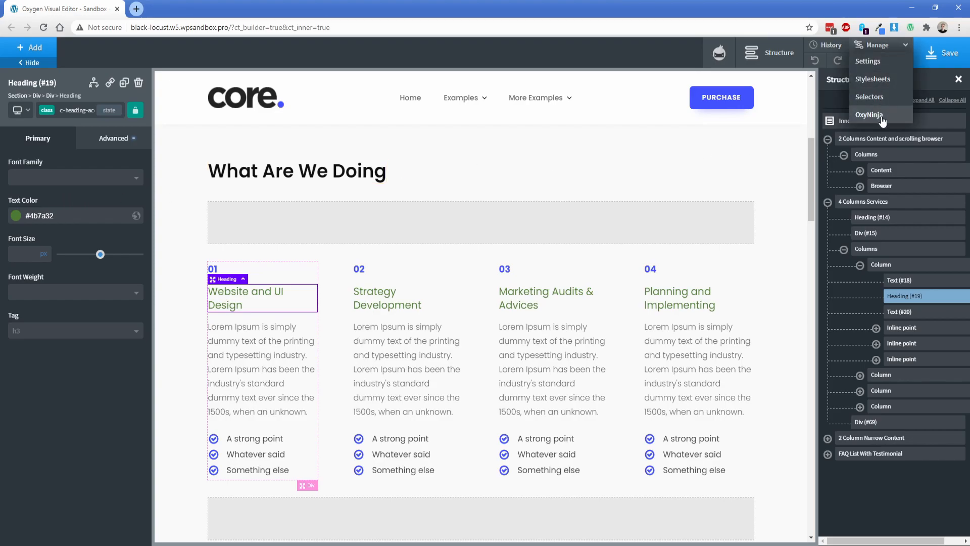
{"action": "left_click", "coordinate": [871, 114]}
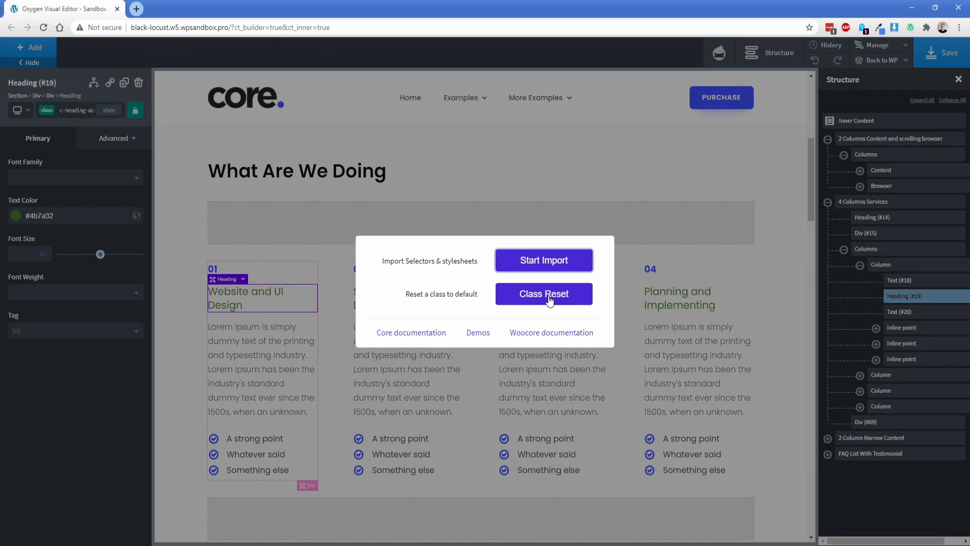
{"action": "left_click", "coordinate": [543, 293]}
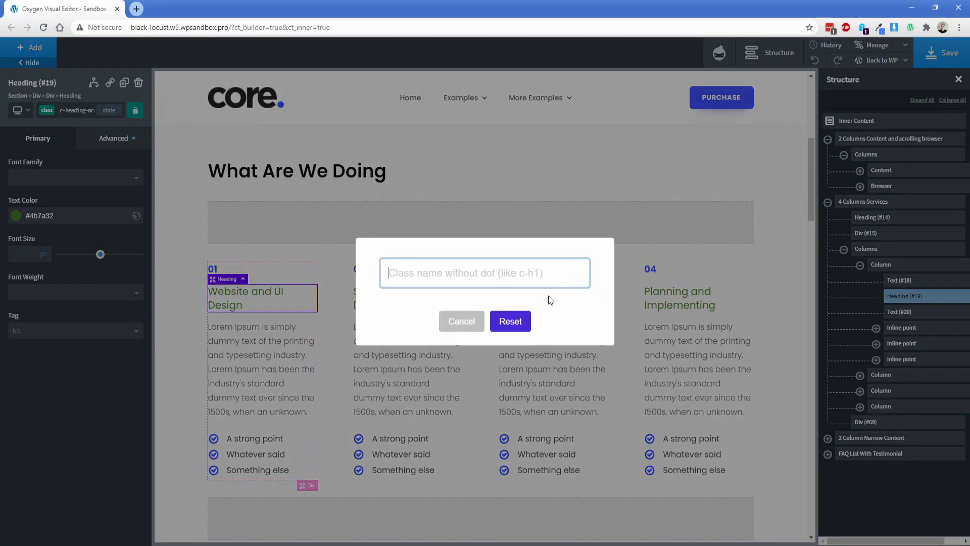
{"action": "type", "text": "c-h3"}
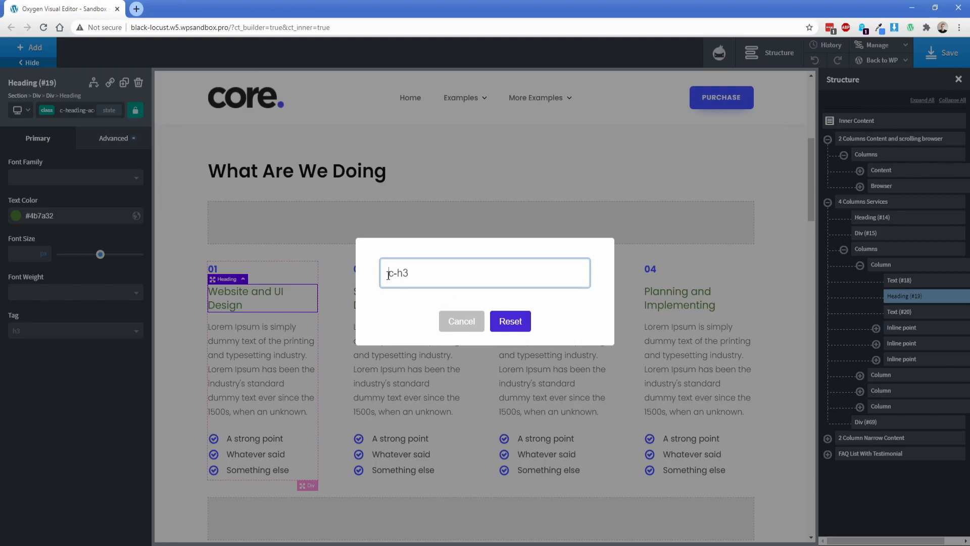
{"action": "left_click", "coordinate": [510, 322]}
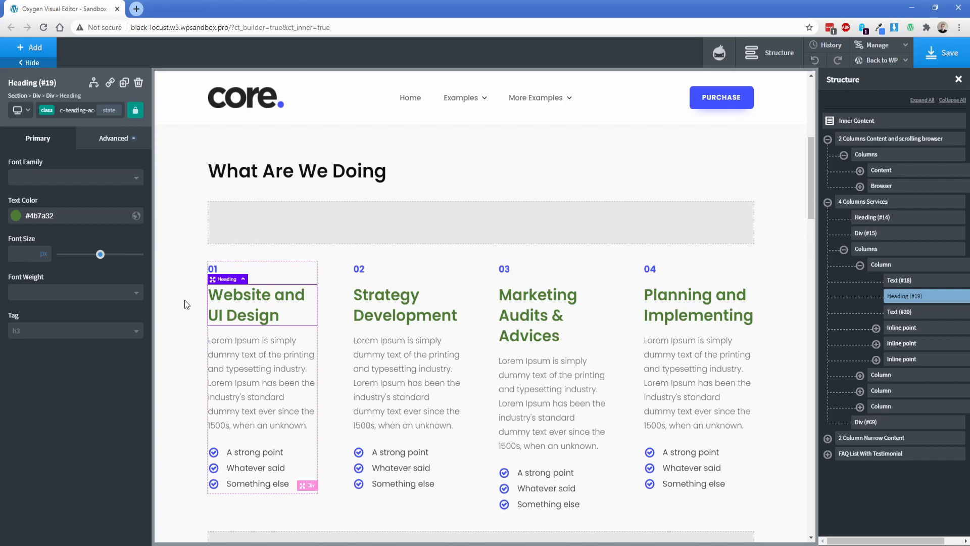
- Reset c-heading-accent via OxyNinja Class Reset, then reselect the Website and UI Design heading
{"action": "left_click", "coordinate": [881, 44]}
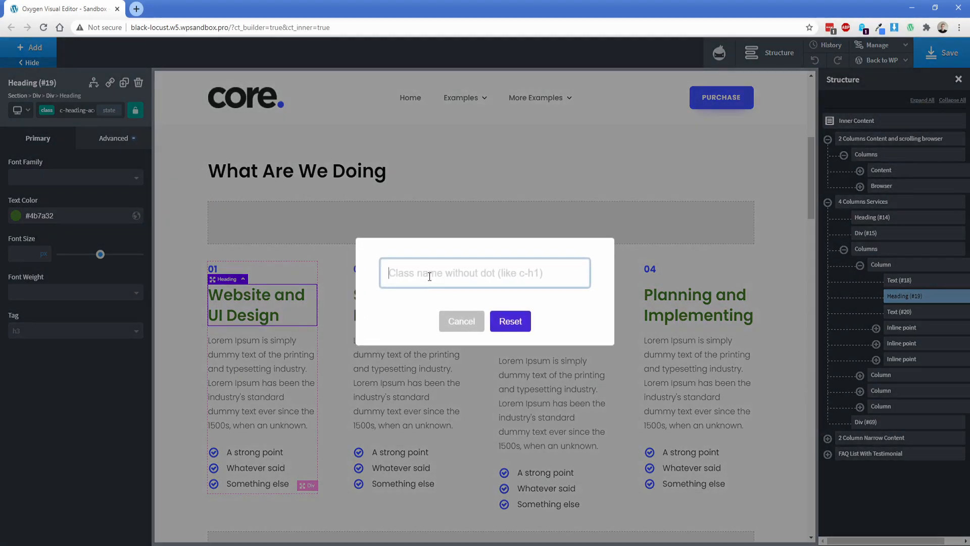
{"action": "type", "text": "c-heading-a"}
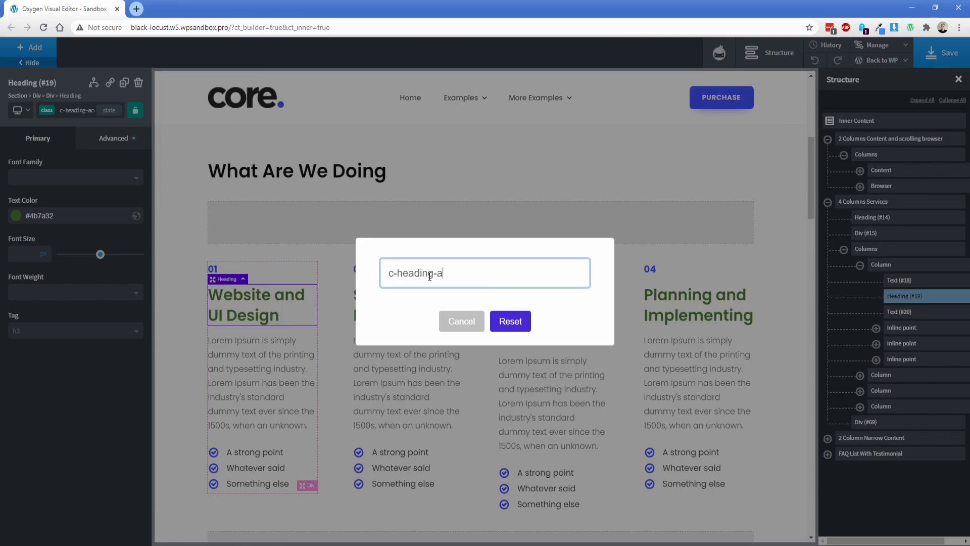
{"action": "type", "text": "ccent"}
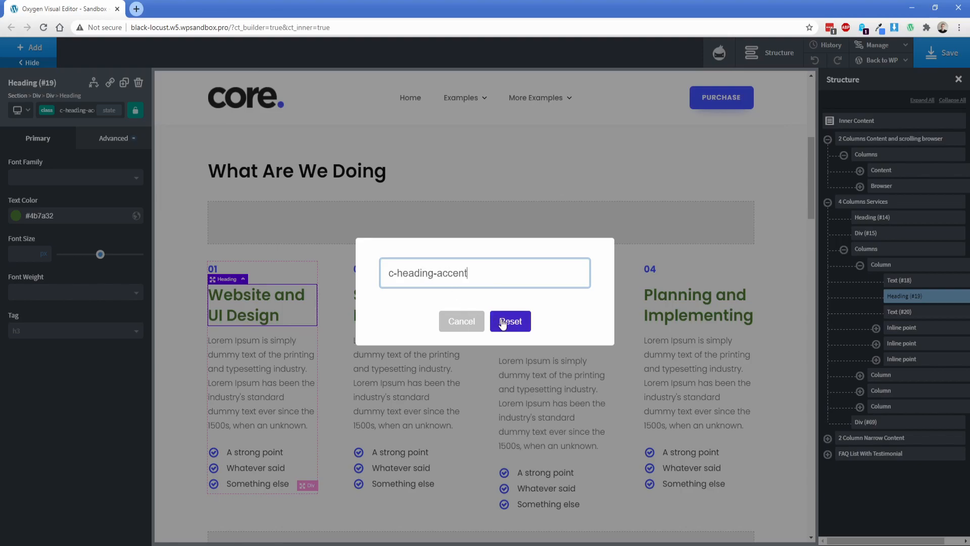
{"action": "left_click", "coordinate": [510, 321]}
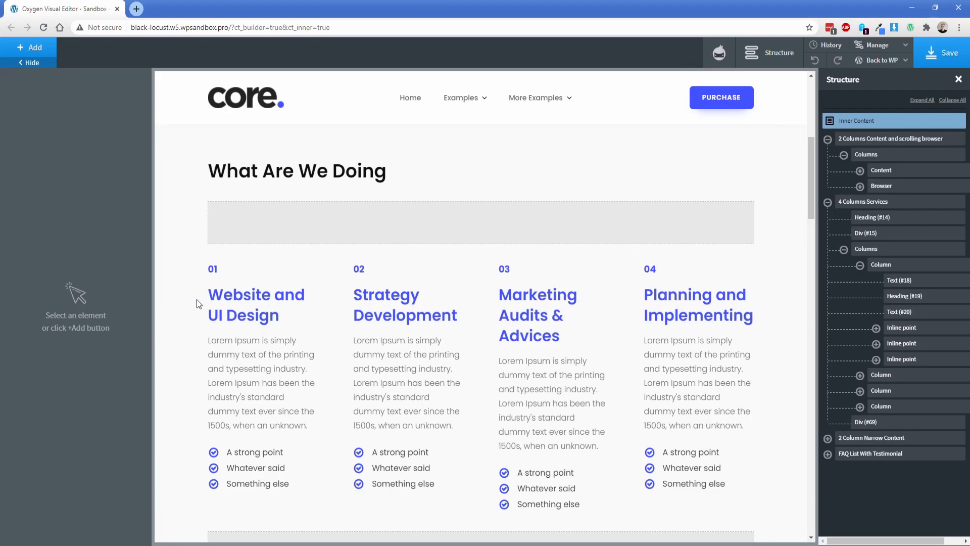
{"action": "left_click", "coordinate": [256, 304]}
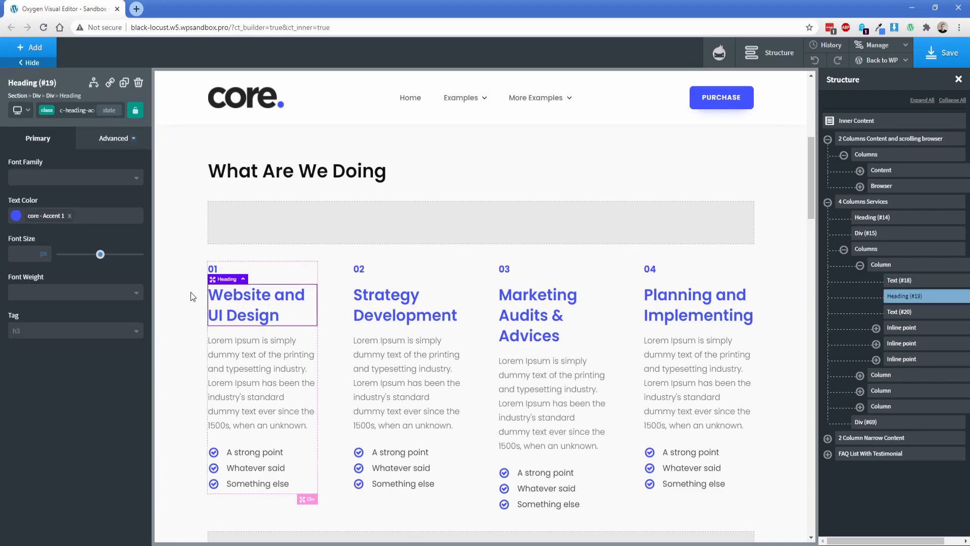